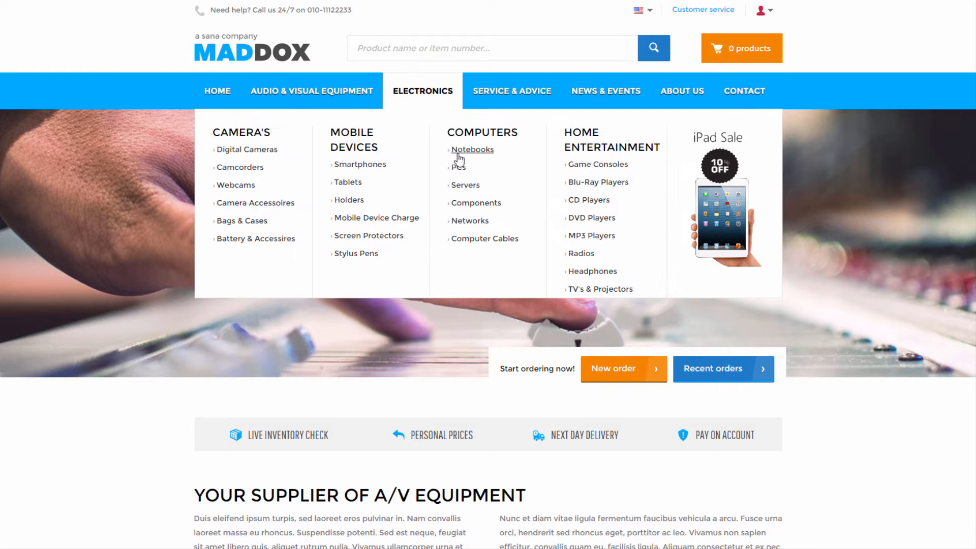
mouse_move(831, 205)
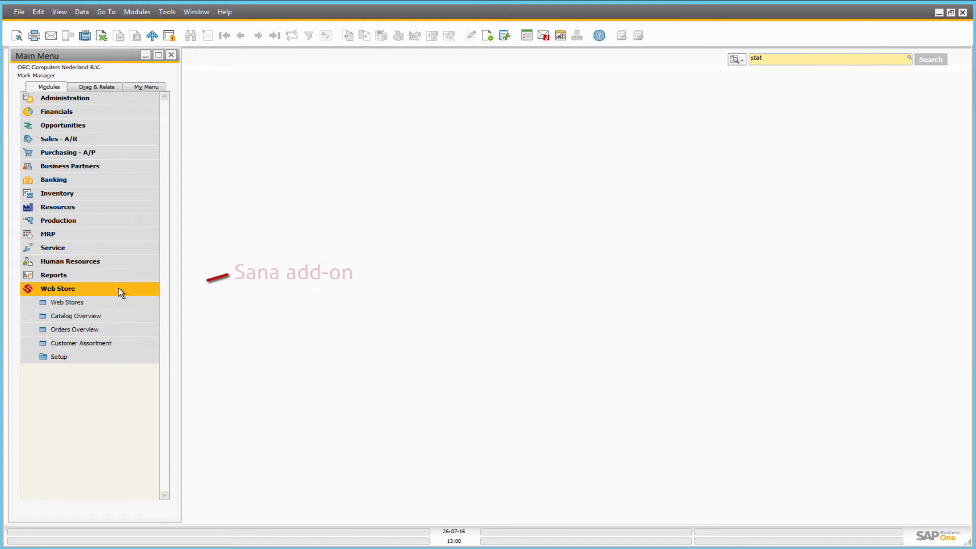
Step: Expand Web Store > Setup in SAP Business One and reach the Sana Admin webstore overview
click(59, 356)
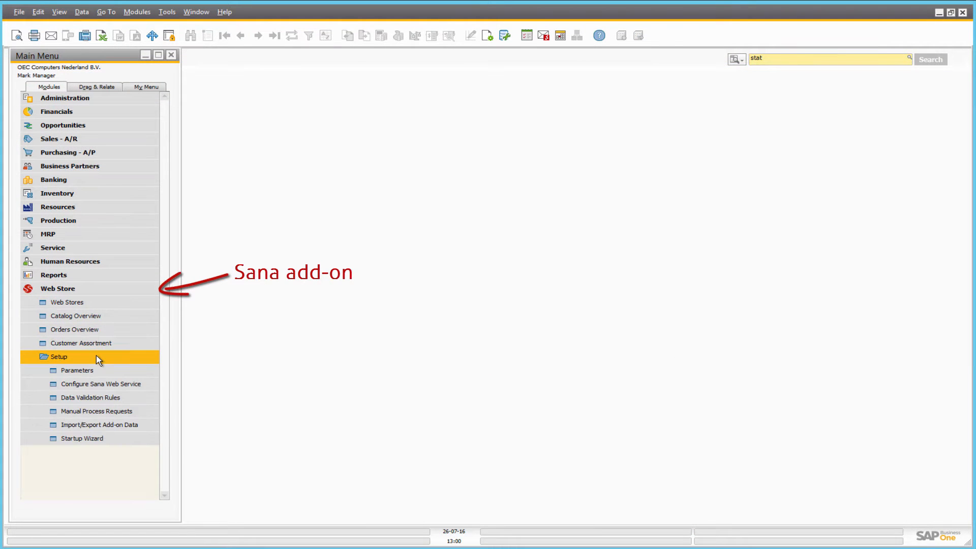
click(67, 302)
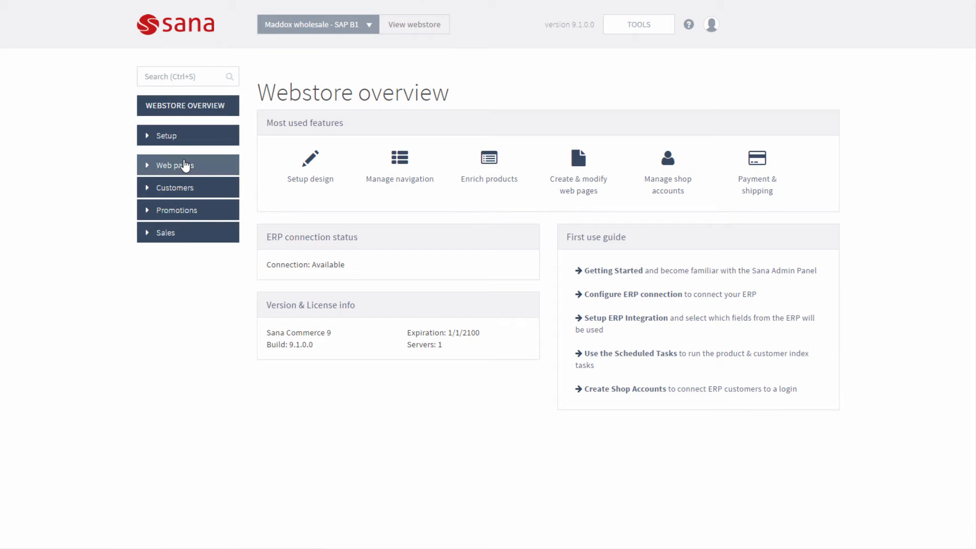
Step: Tour the admin Product pages, Setup > Marketing tabs and Sales statistics before returning to the storefront
click(175, 165)
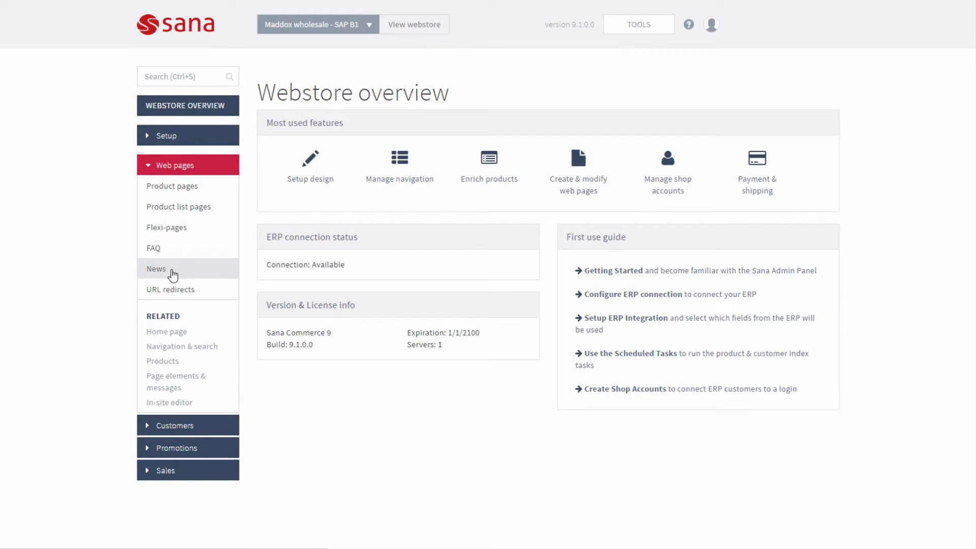
click(173, 185)
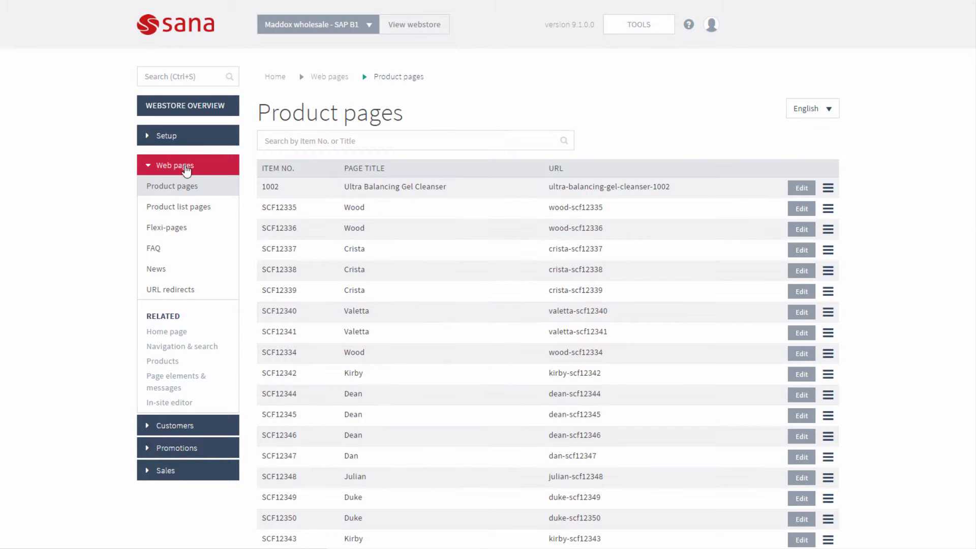
click(166, 135)
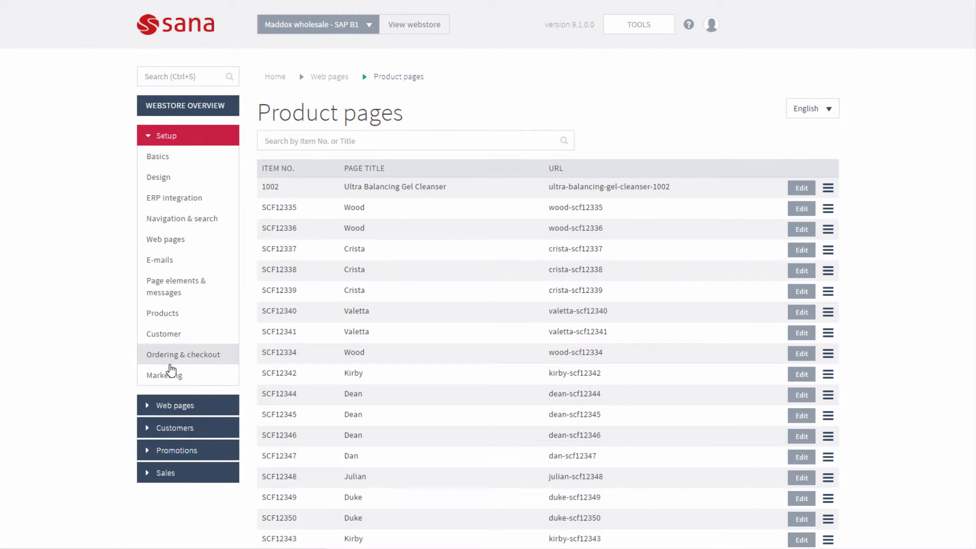
click(165, 375)
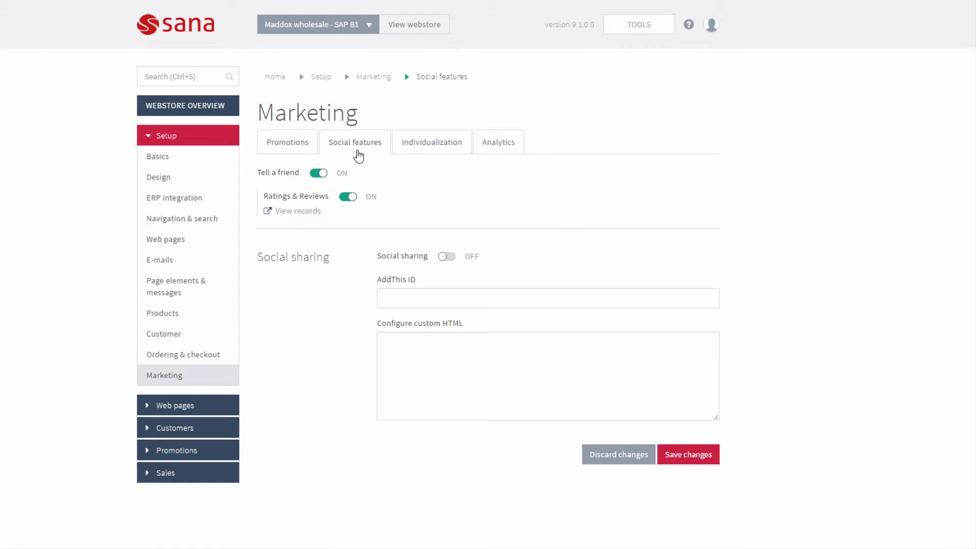
click(498, 143)
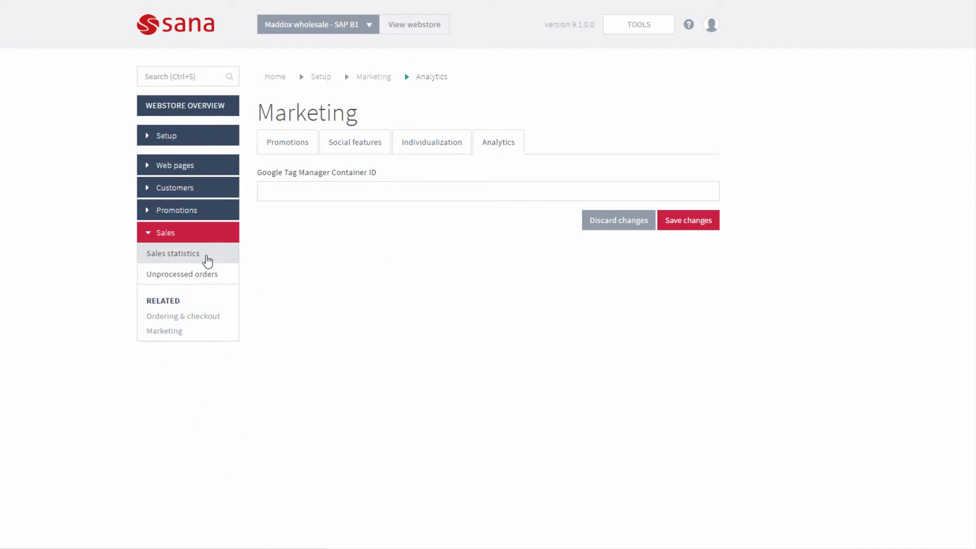
click(173, 254)
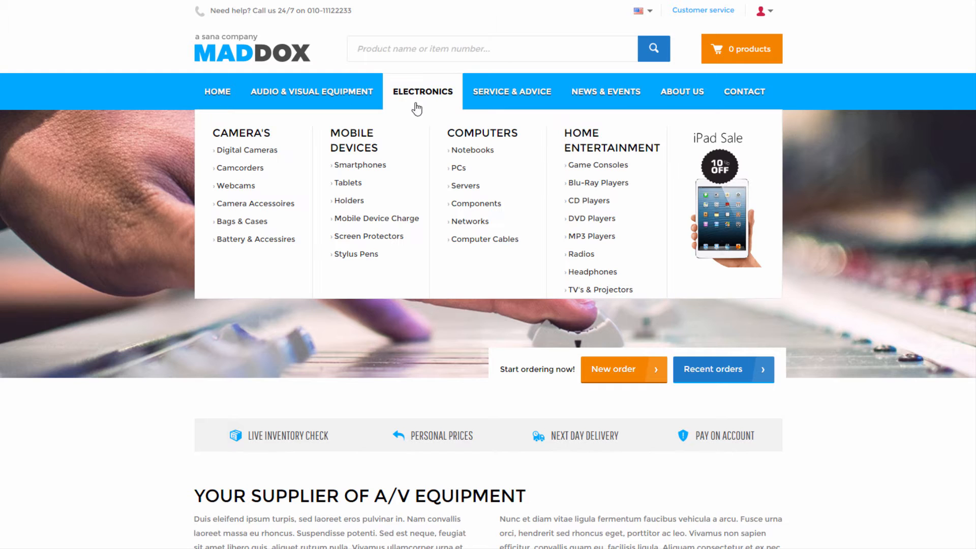
Step: Reach the HP Compaq Pro 6305 page from Electronics > PCs and view its volume discount prices
click(459, 168)
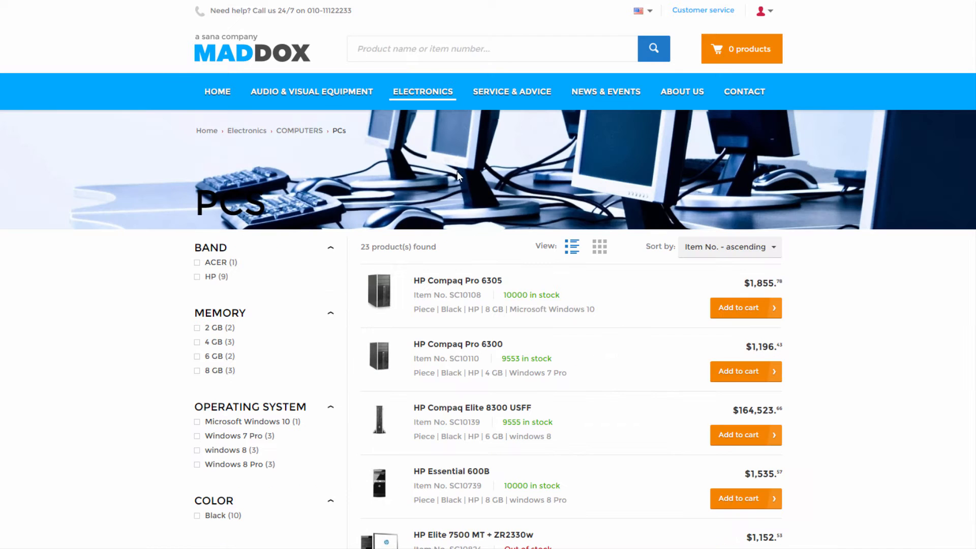
mouse_move(458, 281)
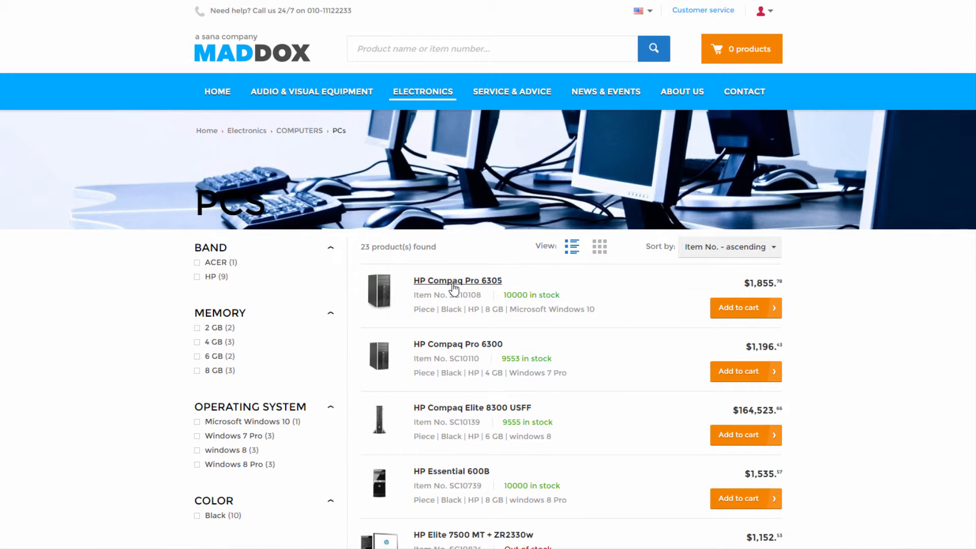
click(456, 280)
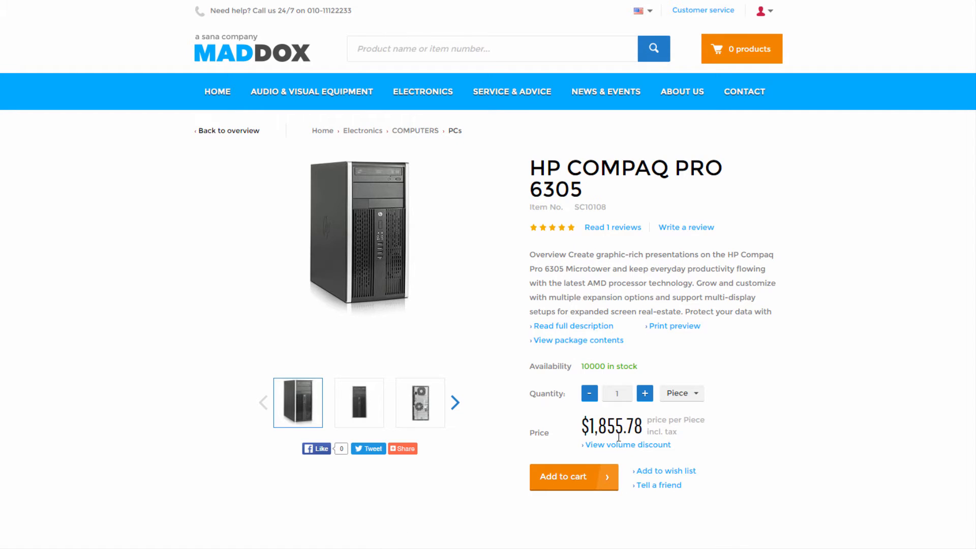
click(625, 445)
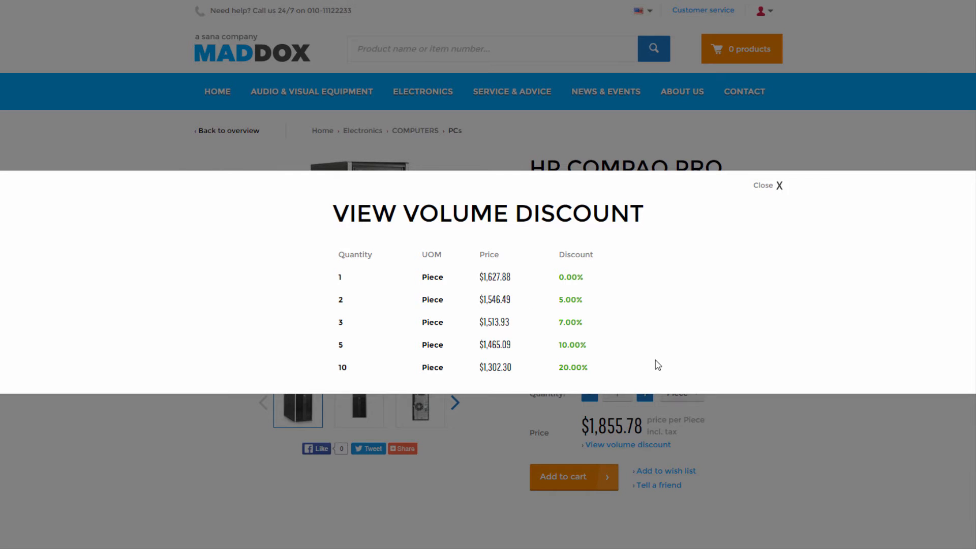
click(773, 185)
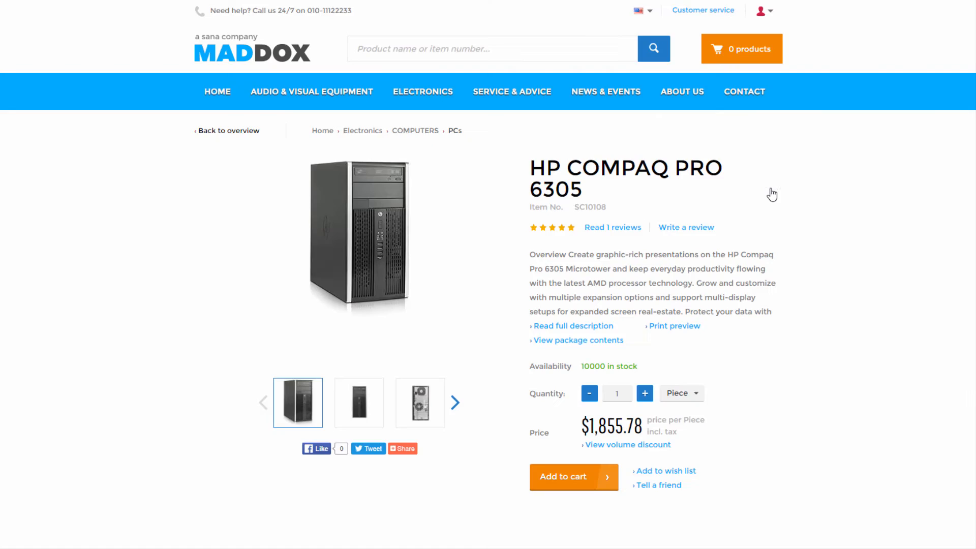
Step: Review the package contents, available units of measure and the product specifications
click(577, 340)
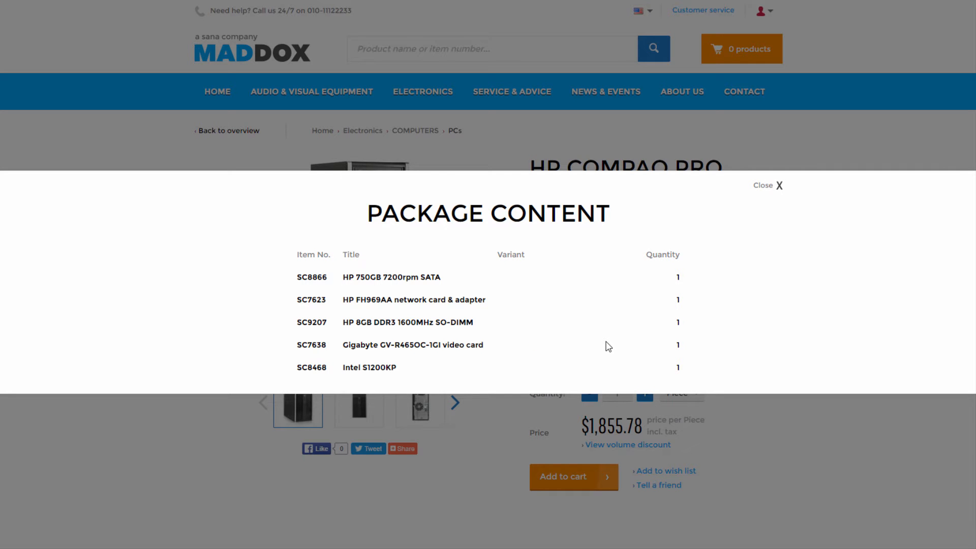
mouse_move(765, 213)
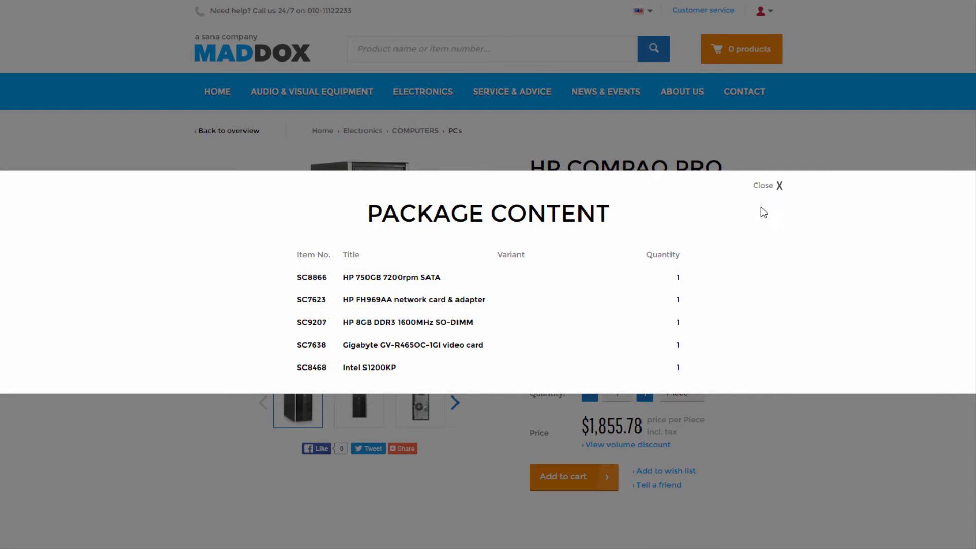
click(775, 186)
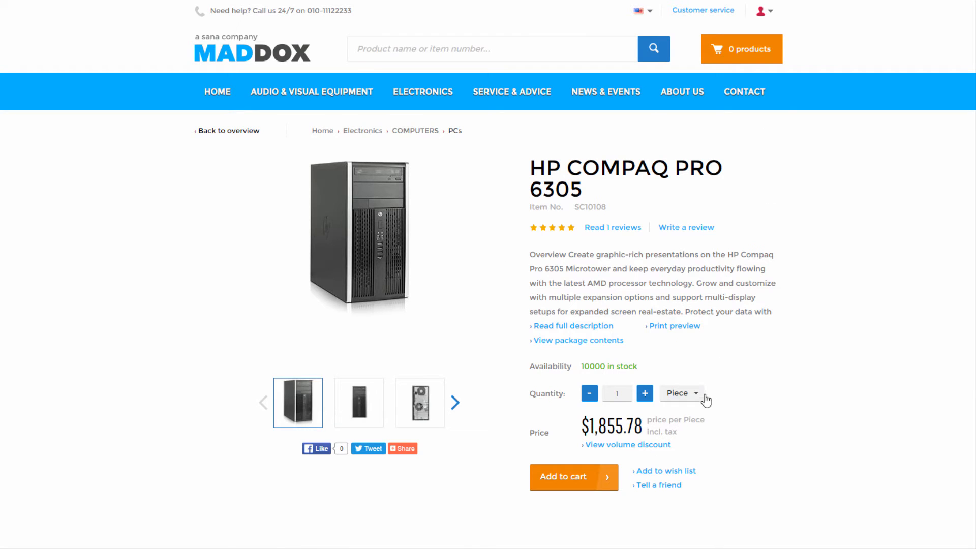
click(681, 392)
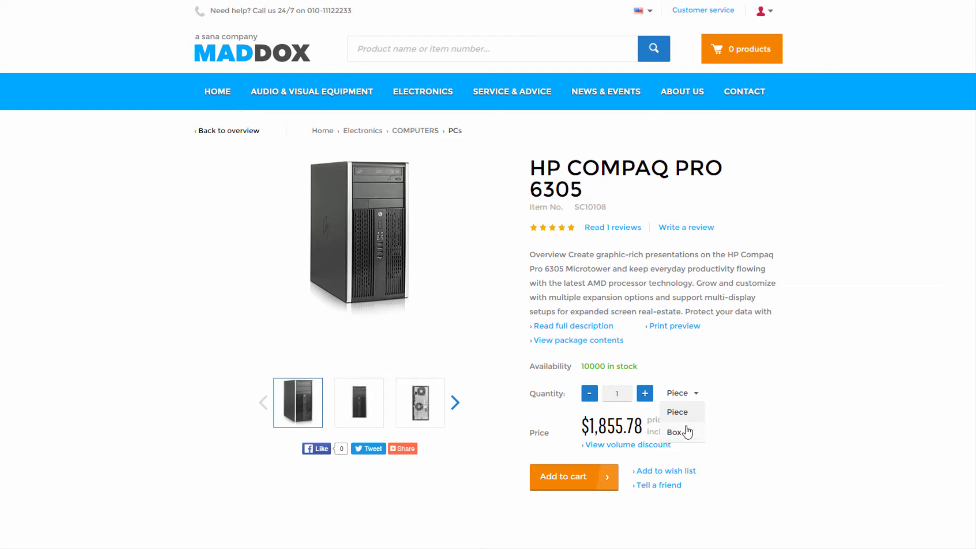
scroll(down, 3)
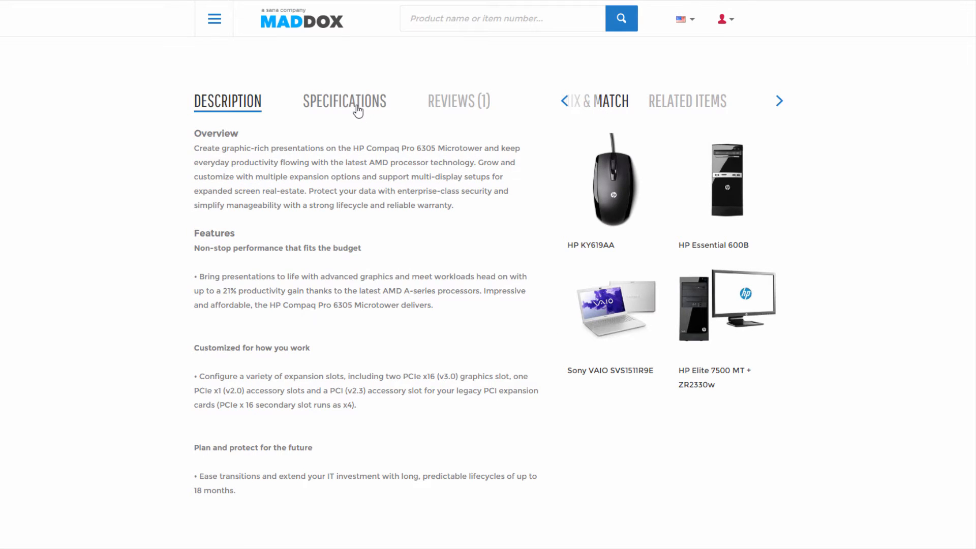
click(344, 101)
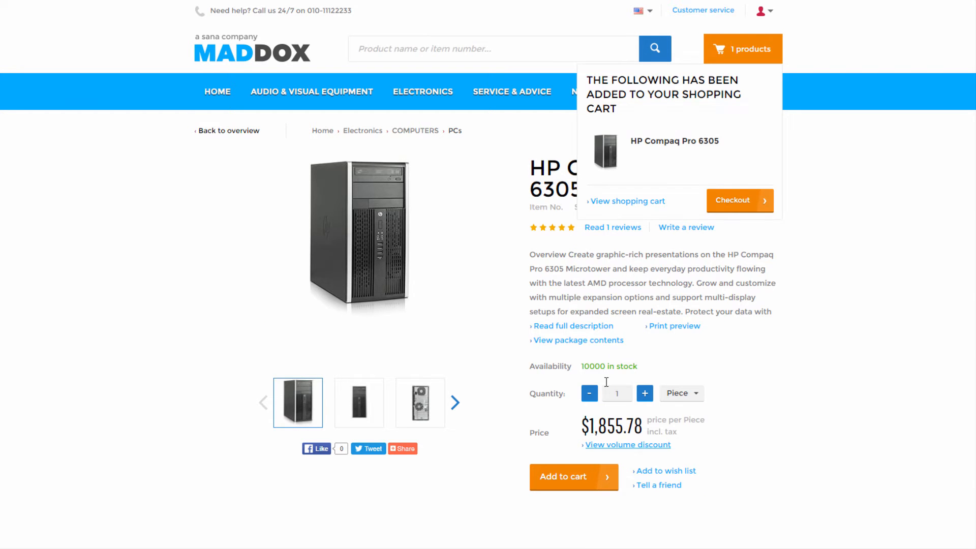
Step: Review the shopping cart and proceed to checkout
click(627, 200)
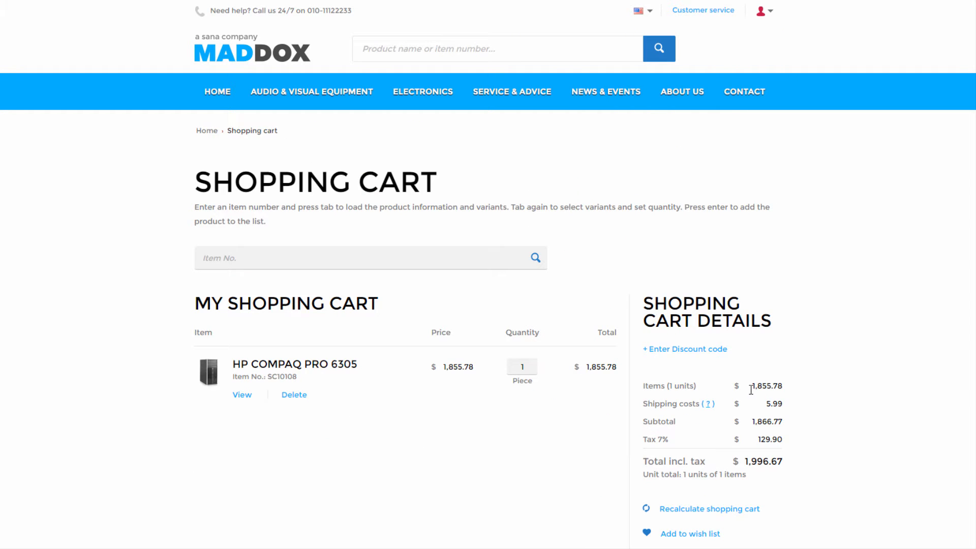
scroll(down, 3)
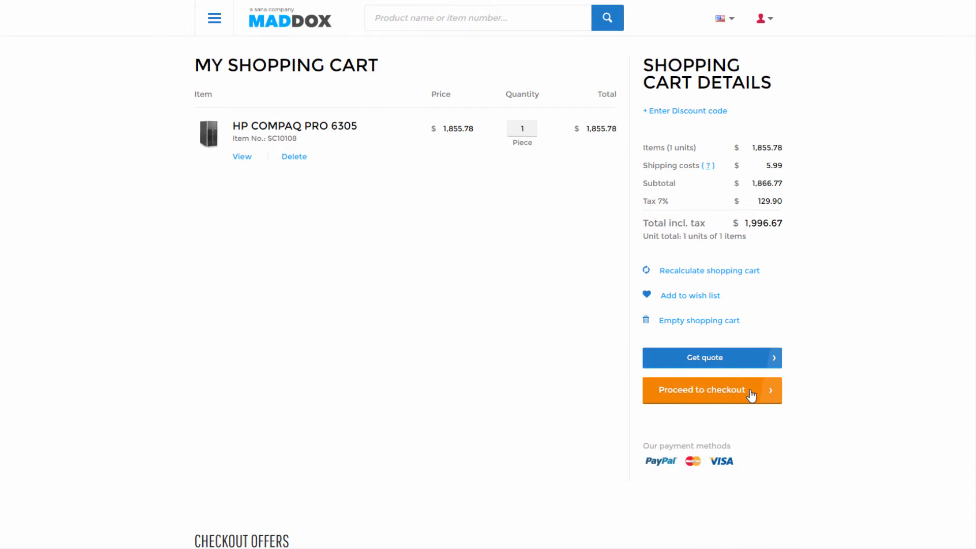
click(712, 389)
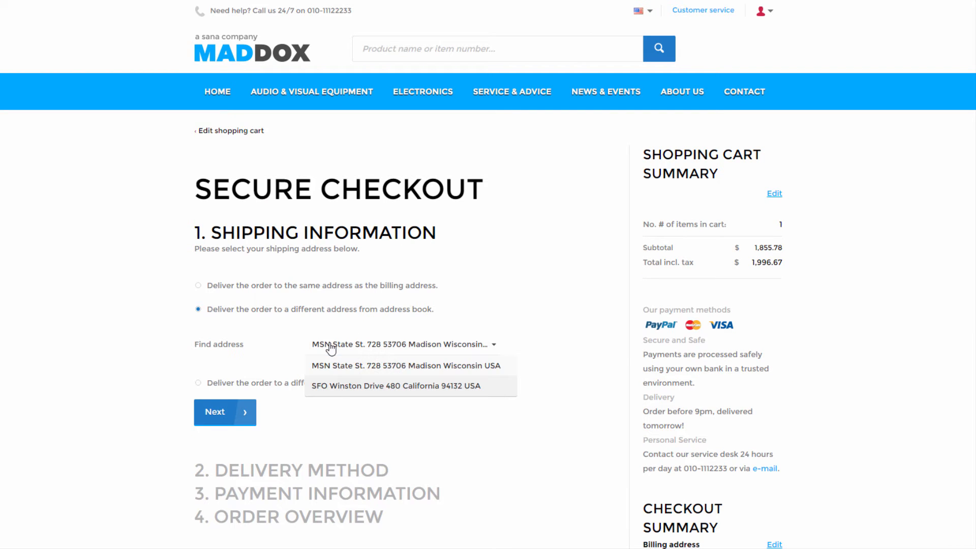
Step: Check out with FedEx delivery and American Express payment and confirm the order
click(224, 412)
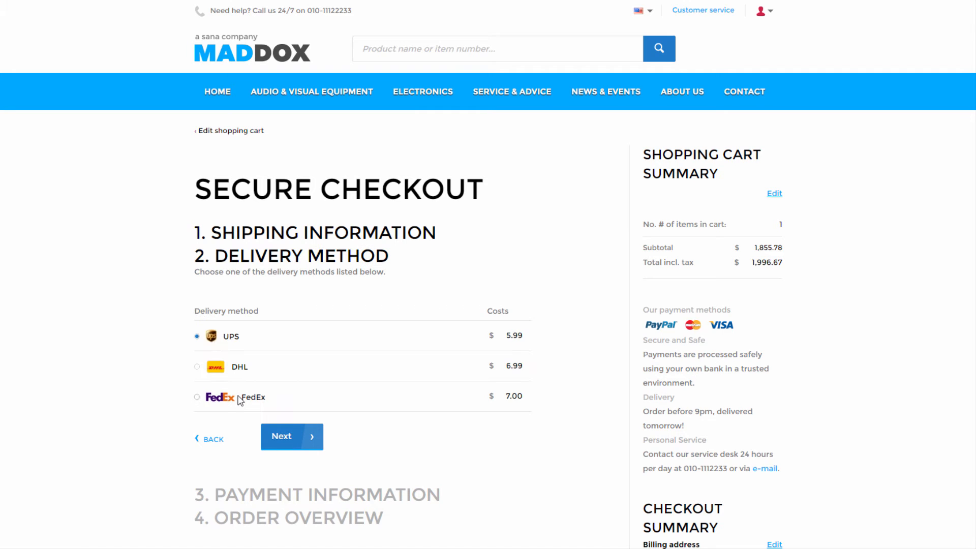
click(291, 436)
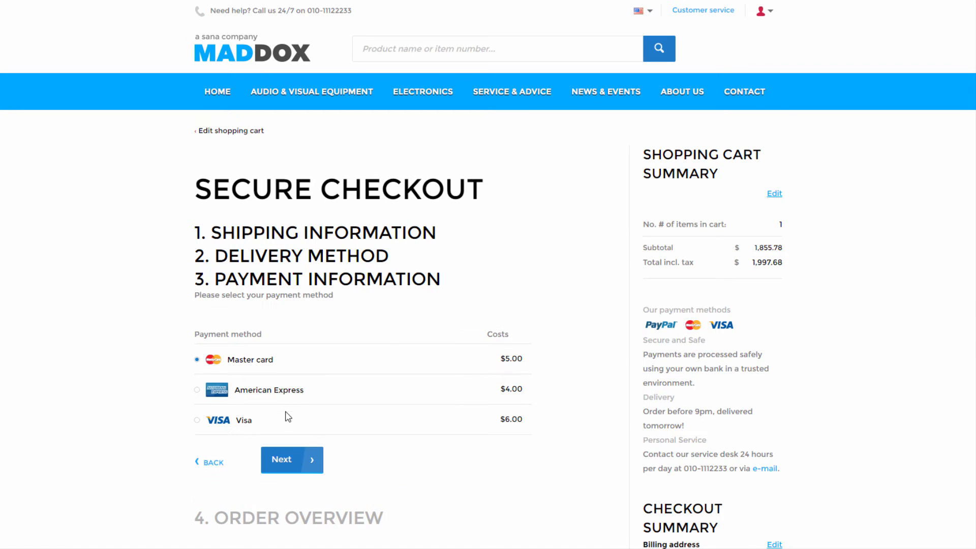
click(292, 459)
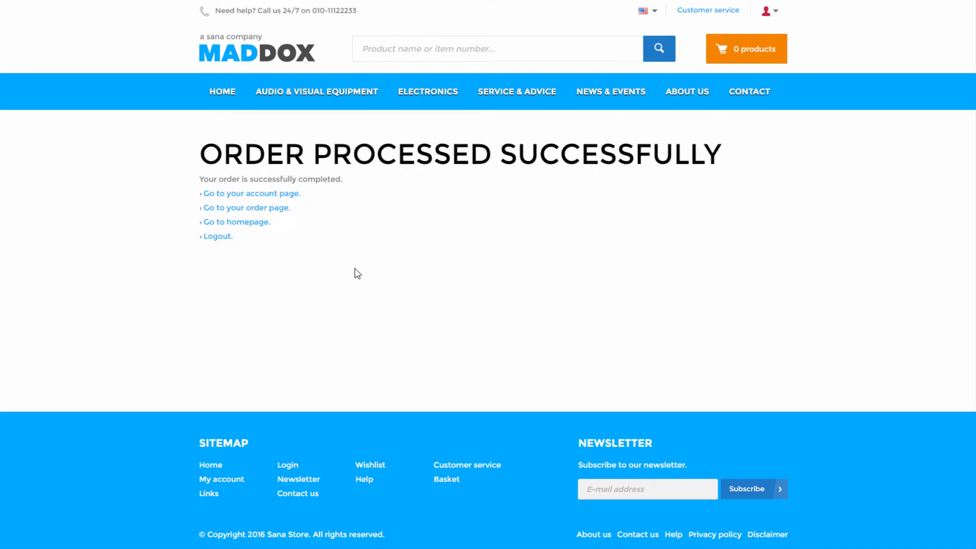
click(246, 208)
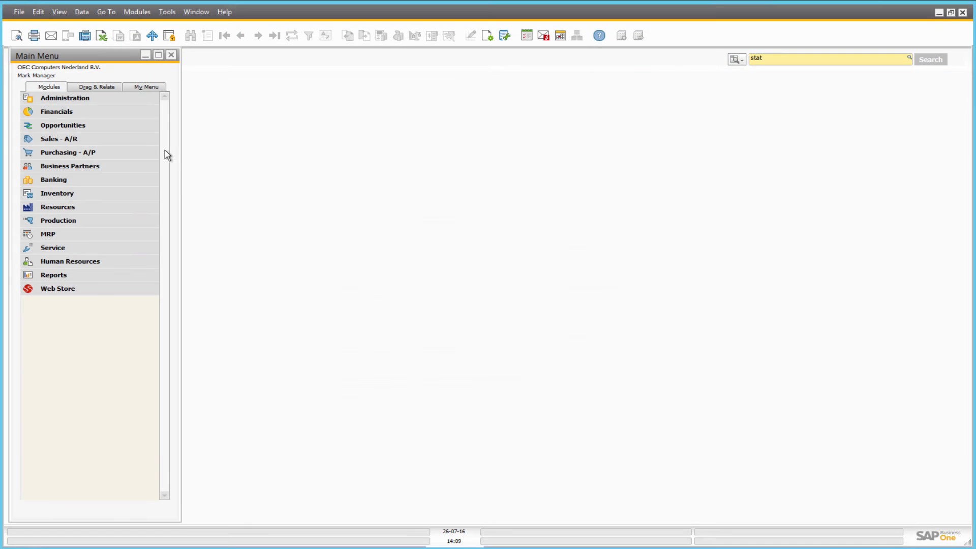
Step: Show the Sales Order form under Sales - A/R and jump to the last data record
click(59, 139)
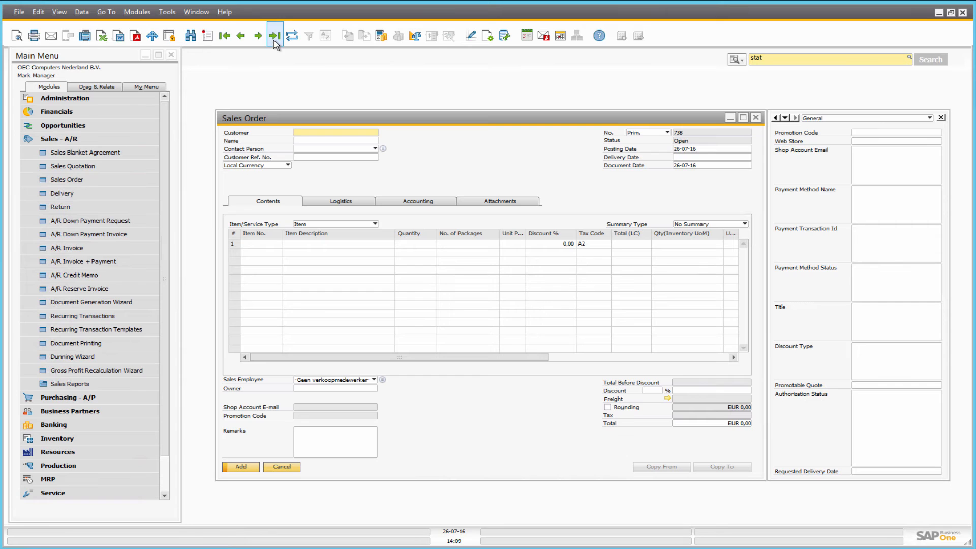
click(273, 35)
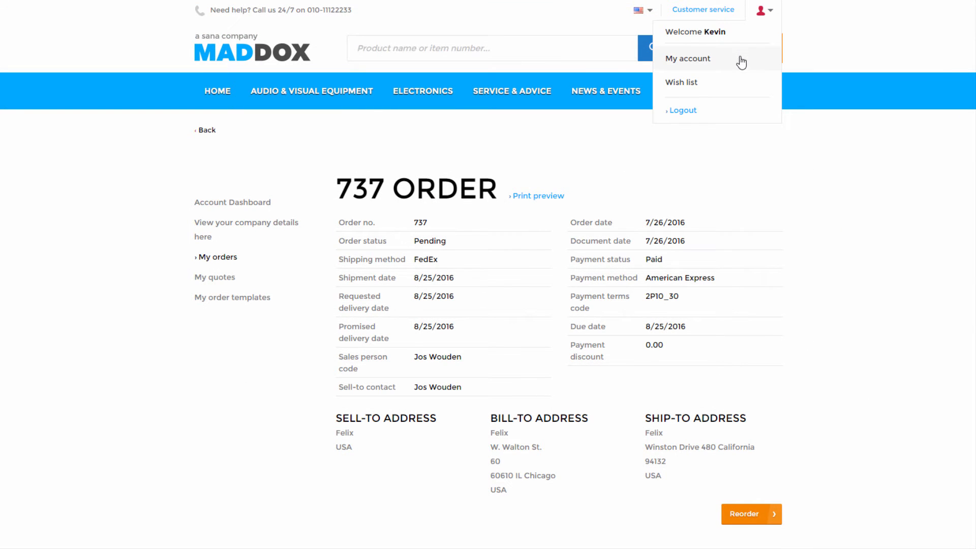
Step: From My account, list all orders and inspect order 737's line item and costs
click(687, 59)
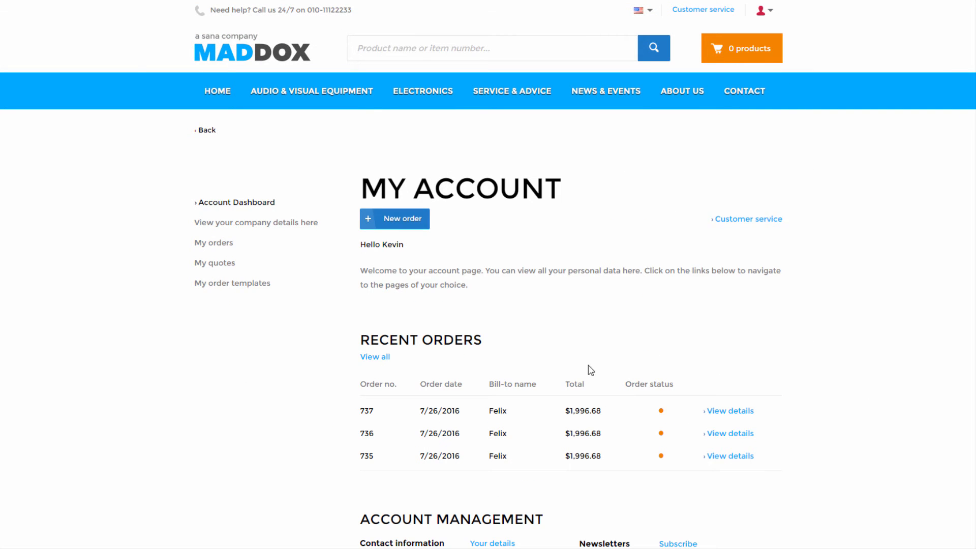
click(213, 242)
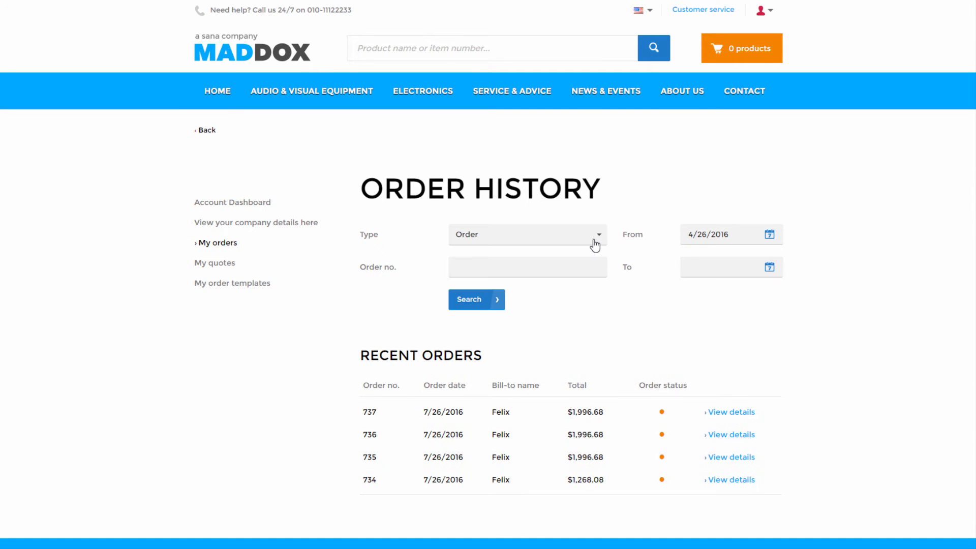
click(526, 235)
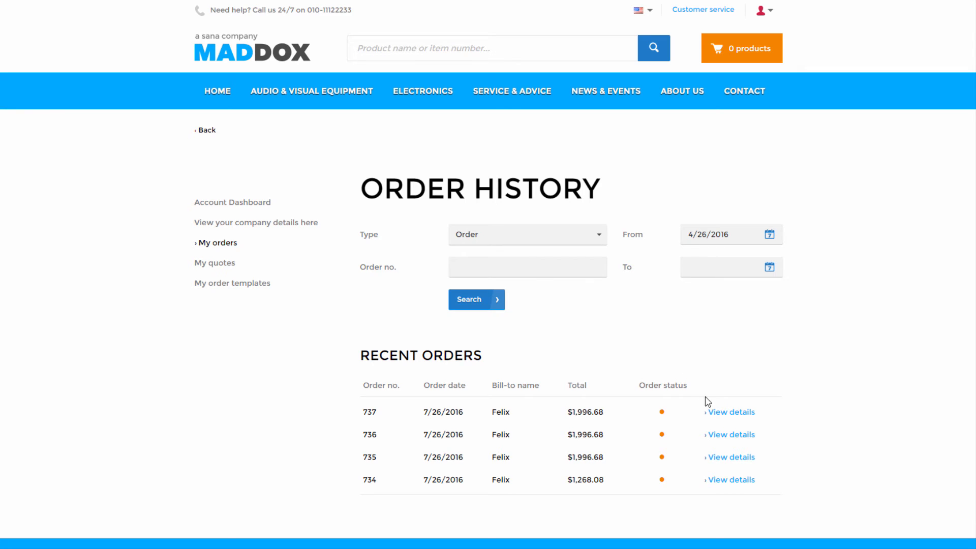
click(730, 412)
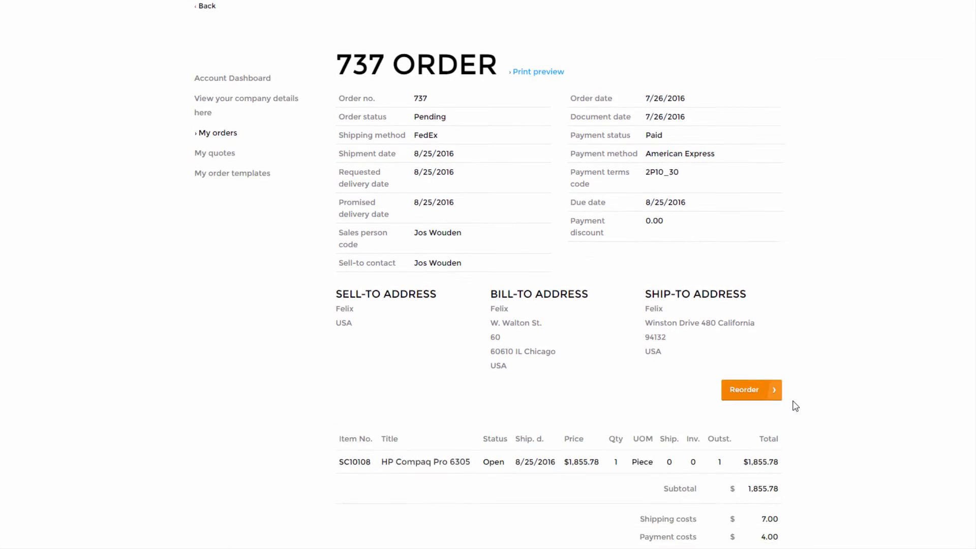
scroll(down, 3)
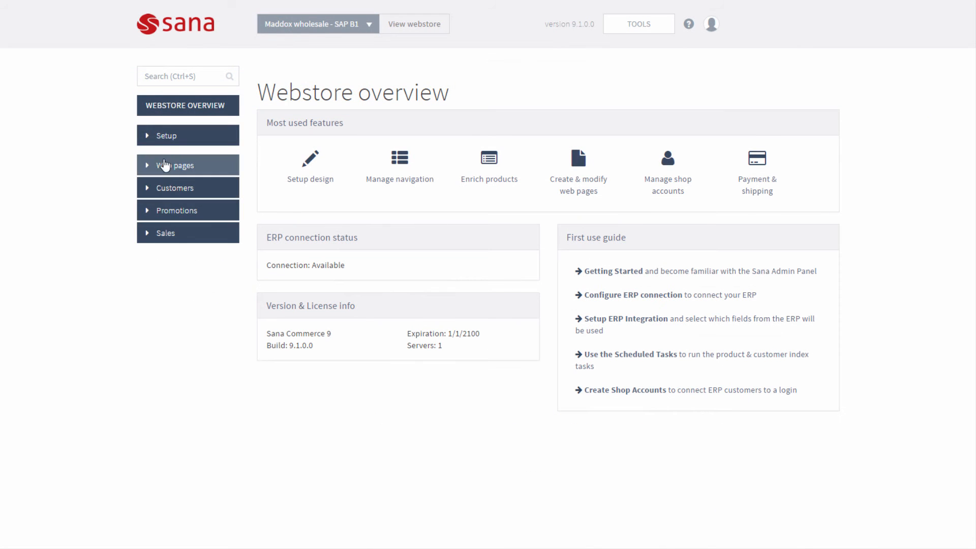
Step: Browse Setup > Design: themes, page layouts per customer type and installed design packs
click(166, 135)
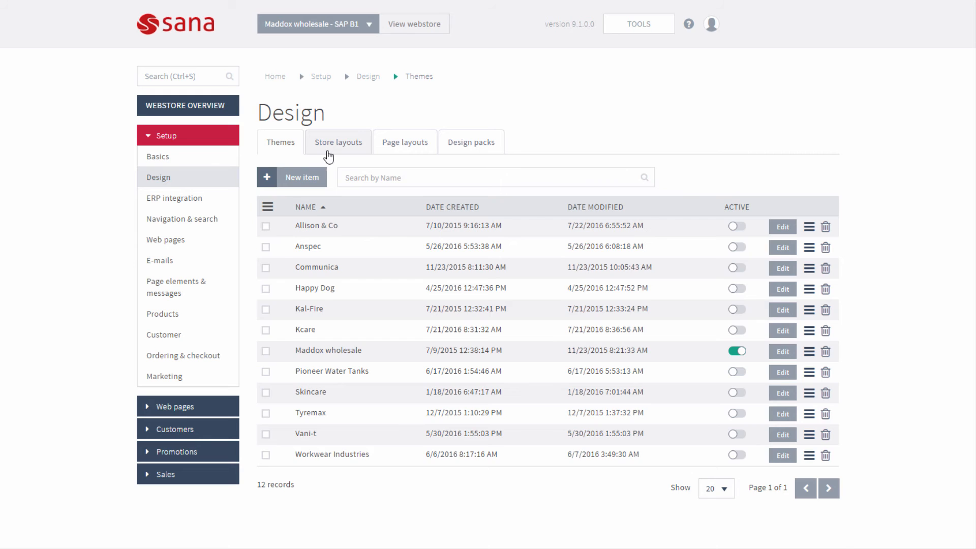
click(403, 142)
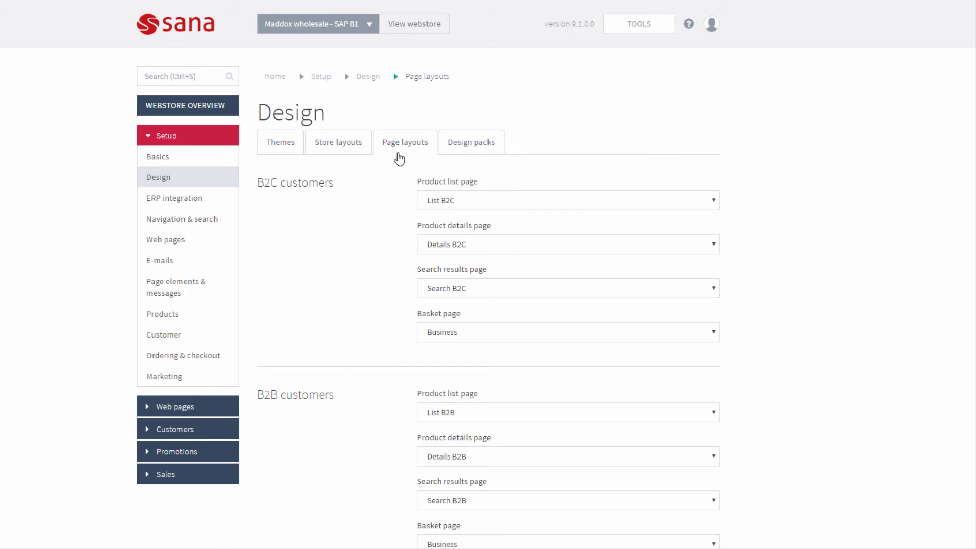
click(471, 142)
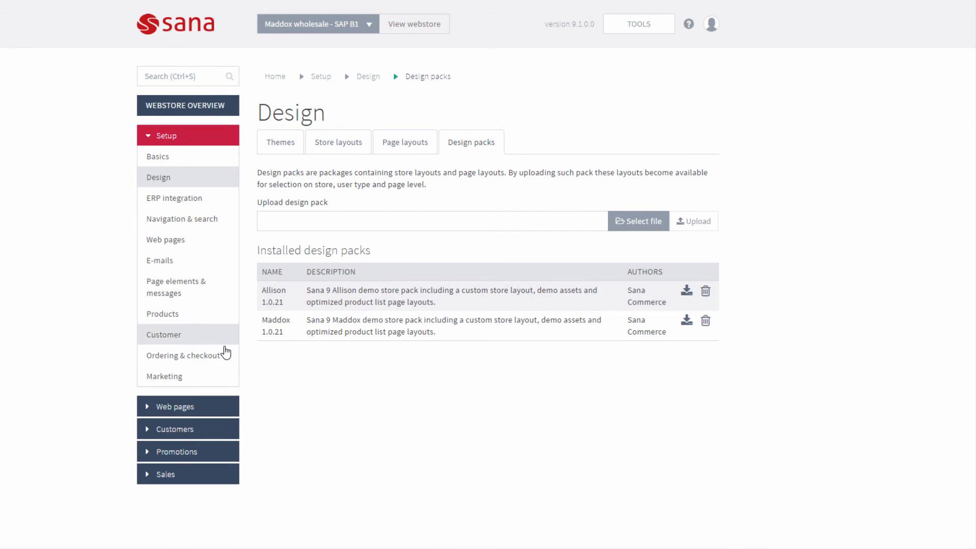
Step: Review Ordering & checkout shipping and payment methods and the Customers section, then view the webstore
click(184, 355)
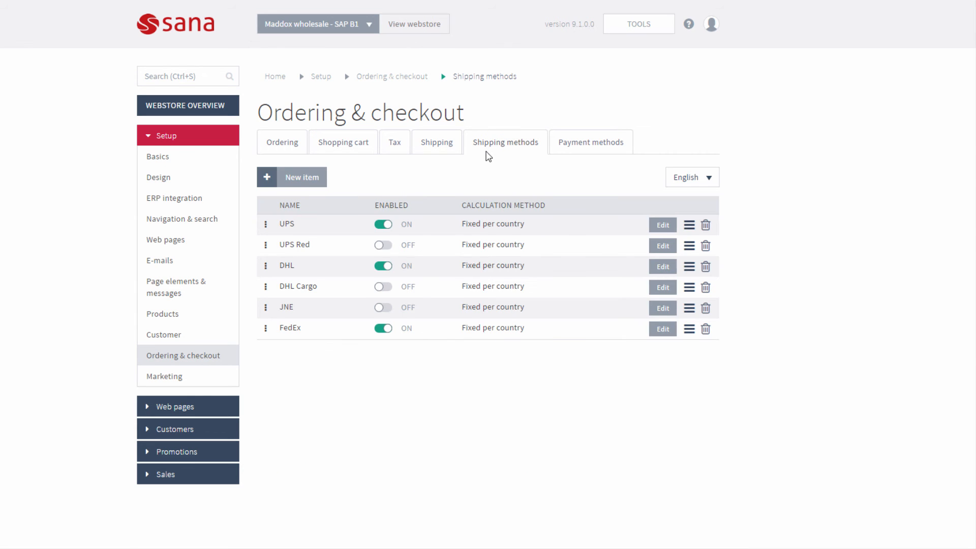
click(589, 143)
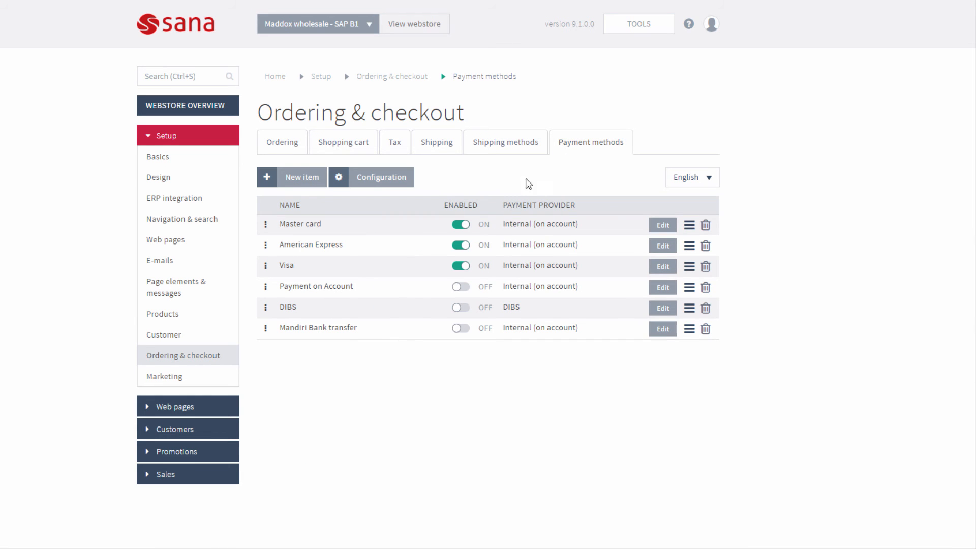
click(175, 187)
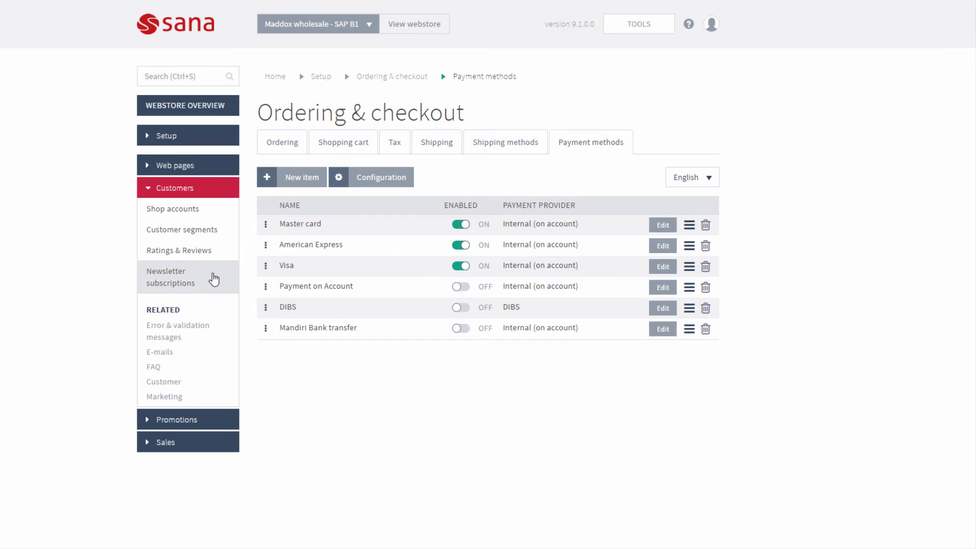
click(181, 228)
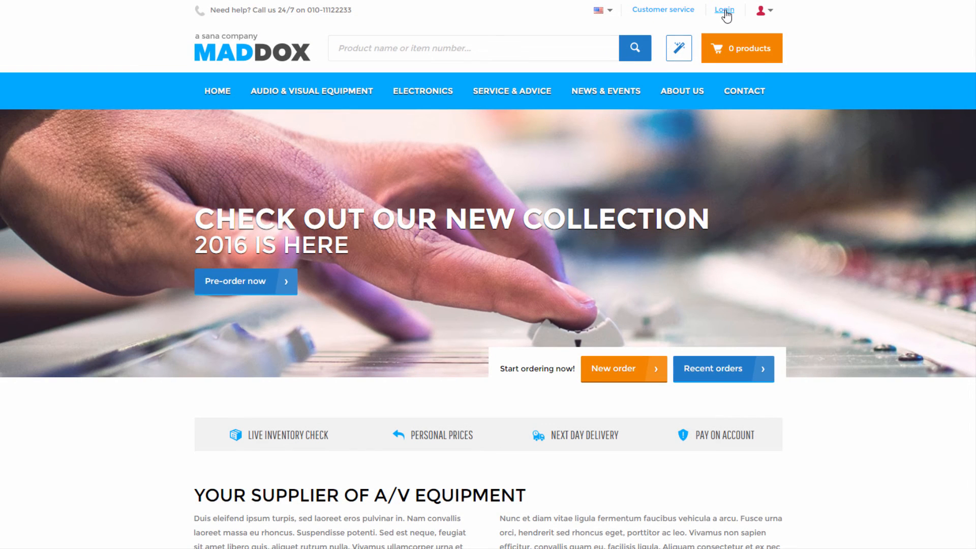
Step: Log in with the customer's e-mail and password and view the empty shopping cart
click(724, 9)
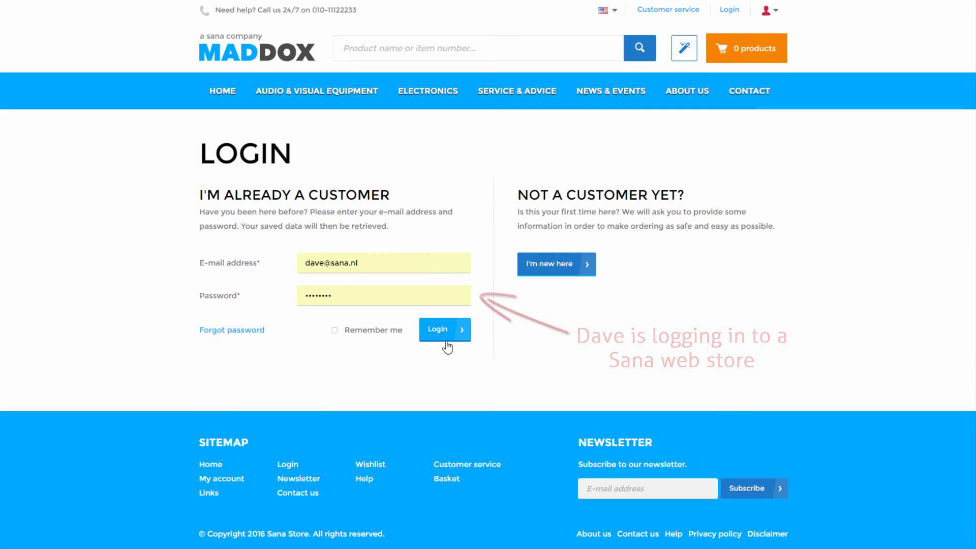
click(444, 328)
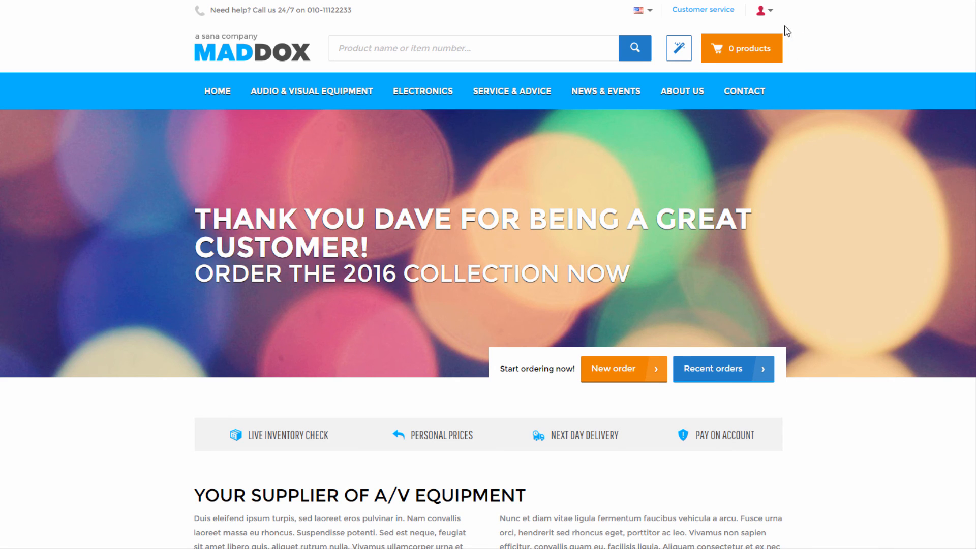
click(754, 10)
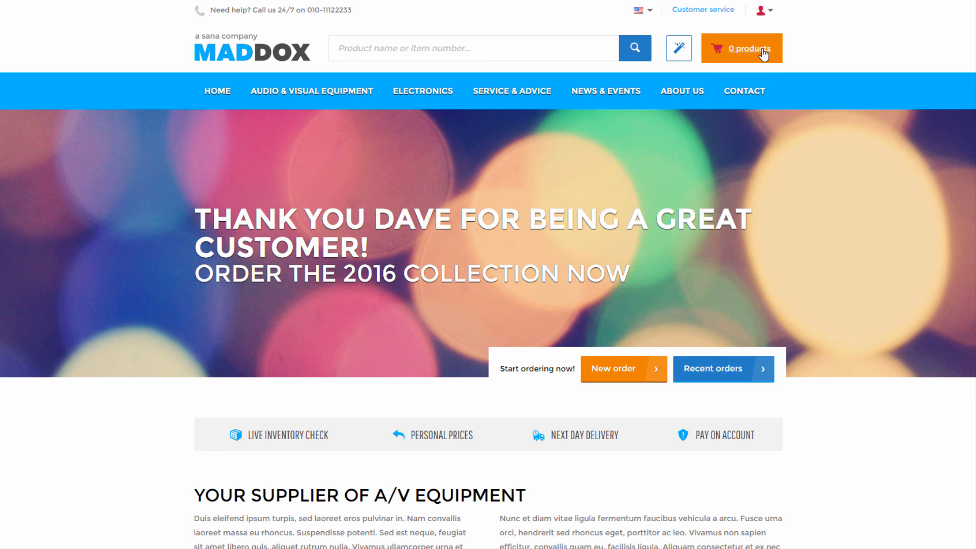
click(748, 48)
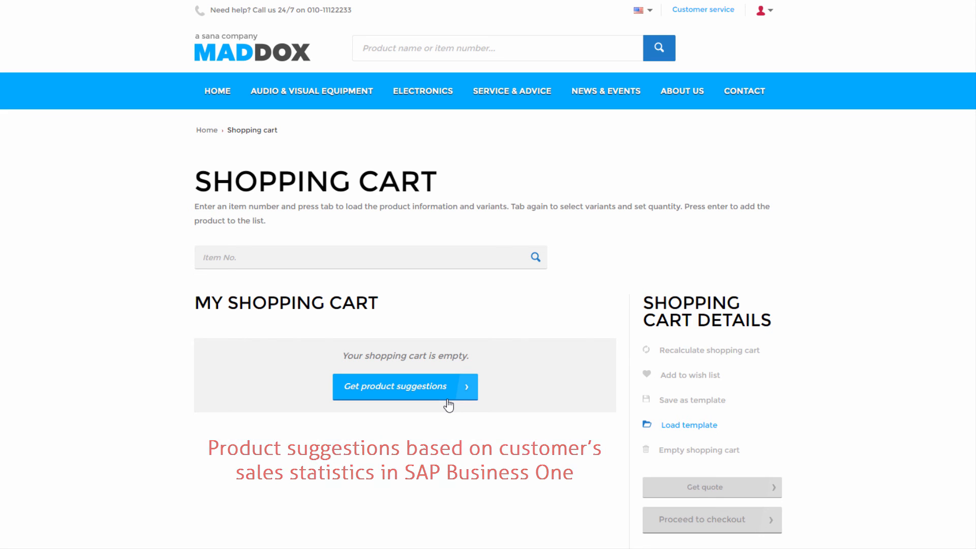
Step: Request product suggestions, showing four recommended items and the last viewed products
click(404, 386)
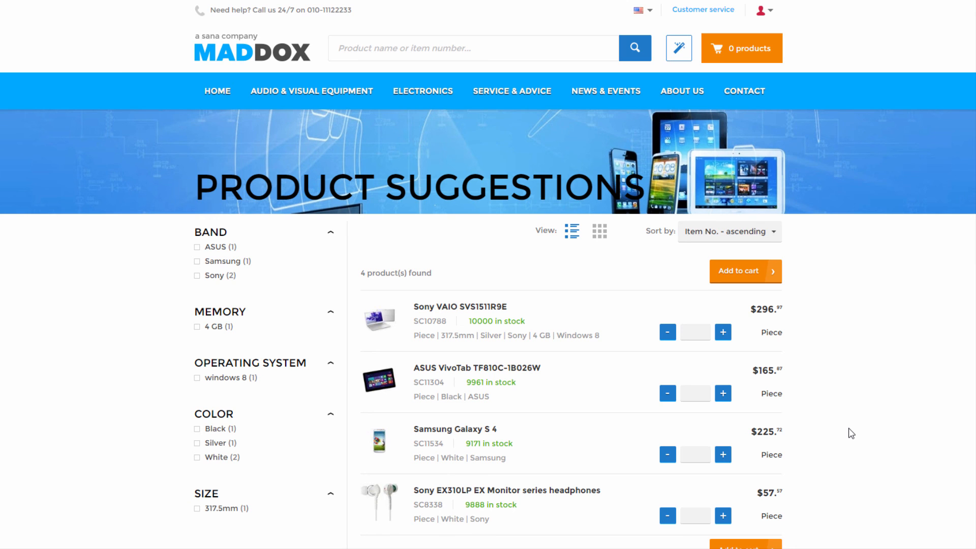
scroll(down, 3)
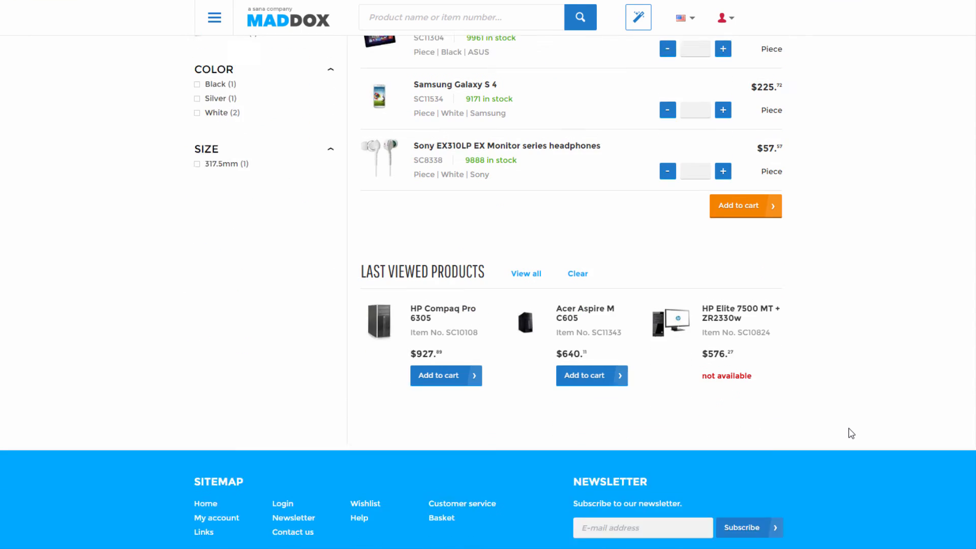